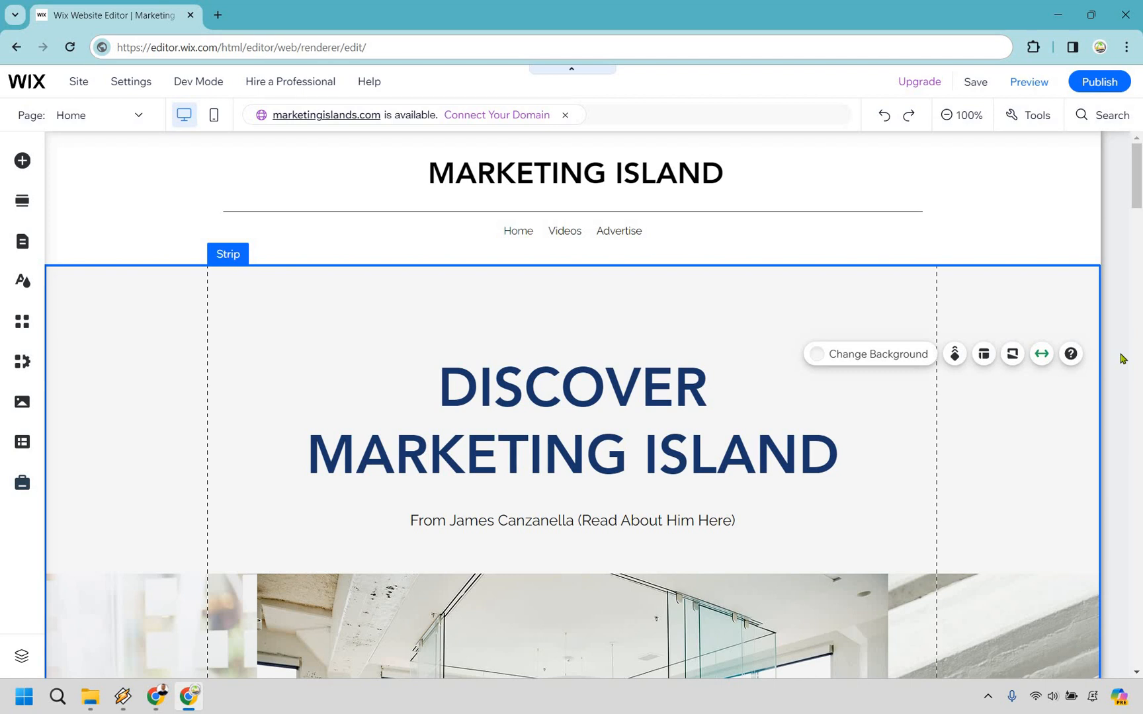
pyautogui.moveTo(701, 331)
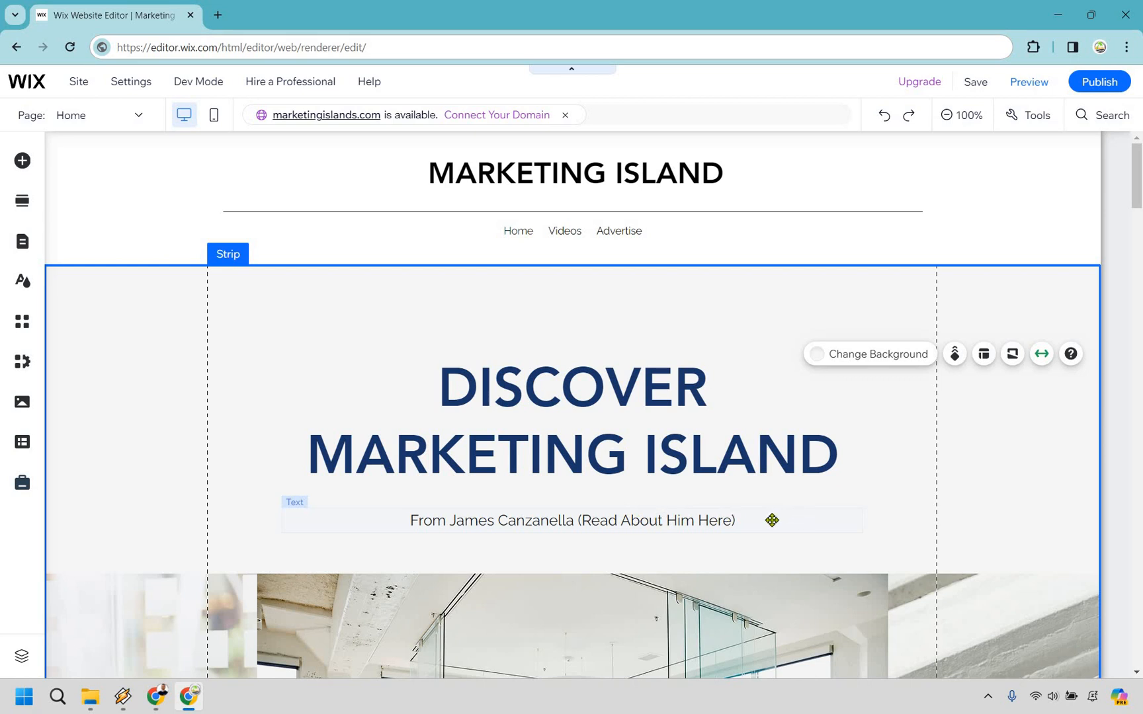
# - Begin editing the hero byline containing 'Read About Him Here'
pyautogui.click(572, 520)
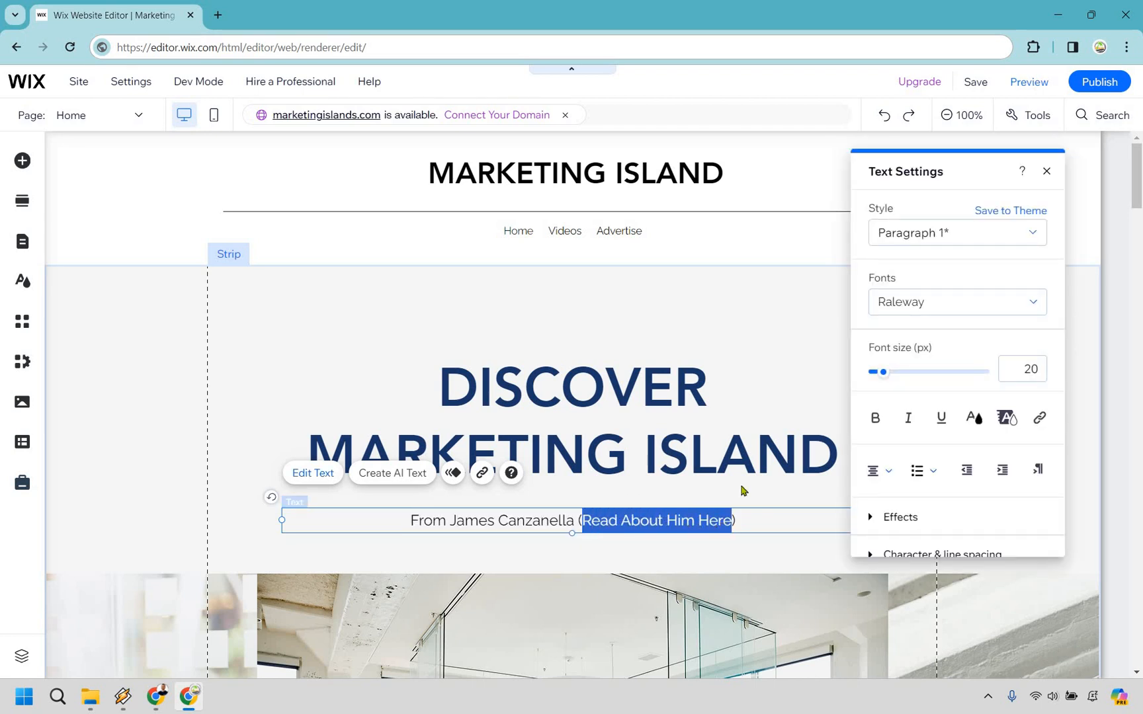
pyautogui.moveTo(1041, 418)
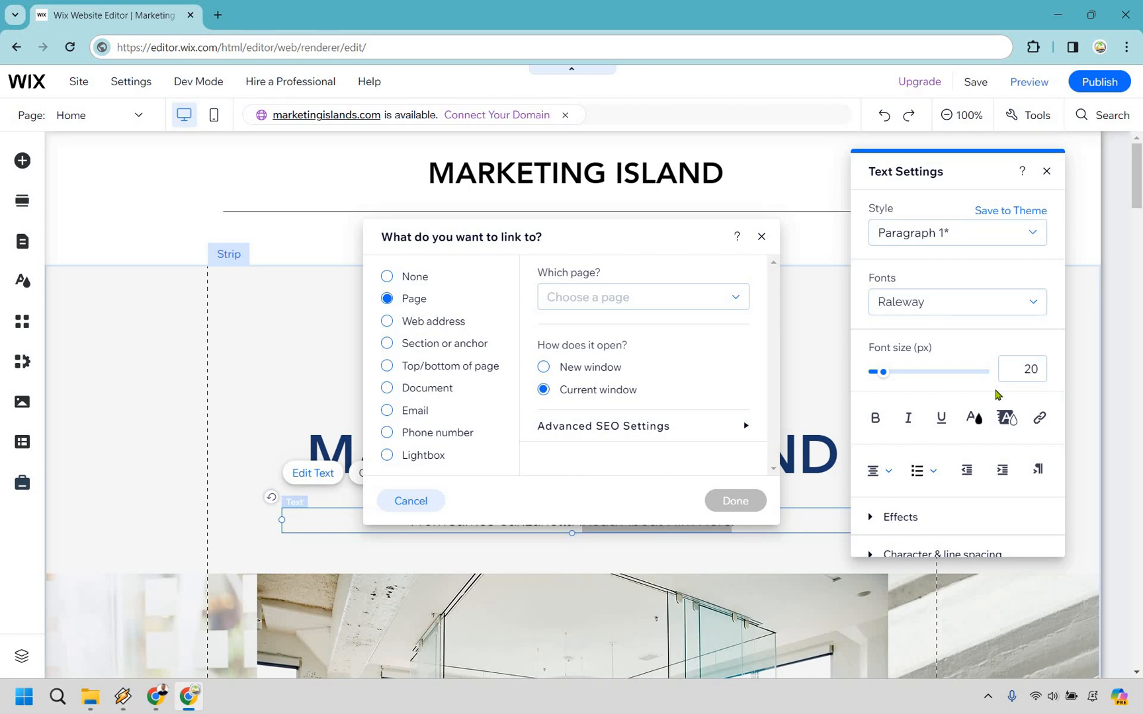
pyautogui.moveTo(514, 306)
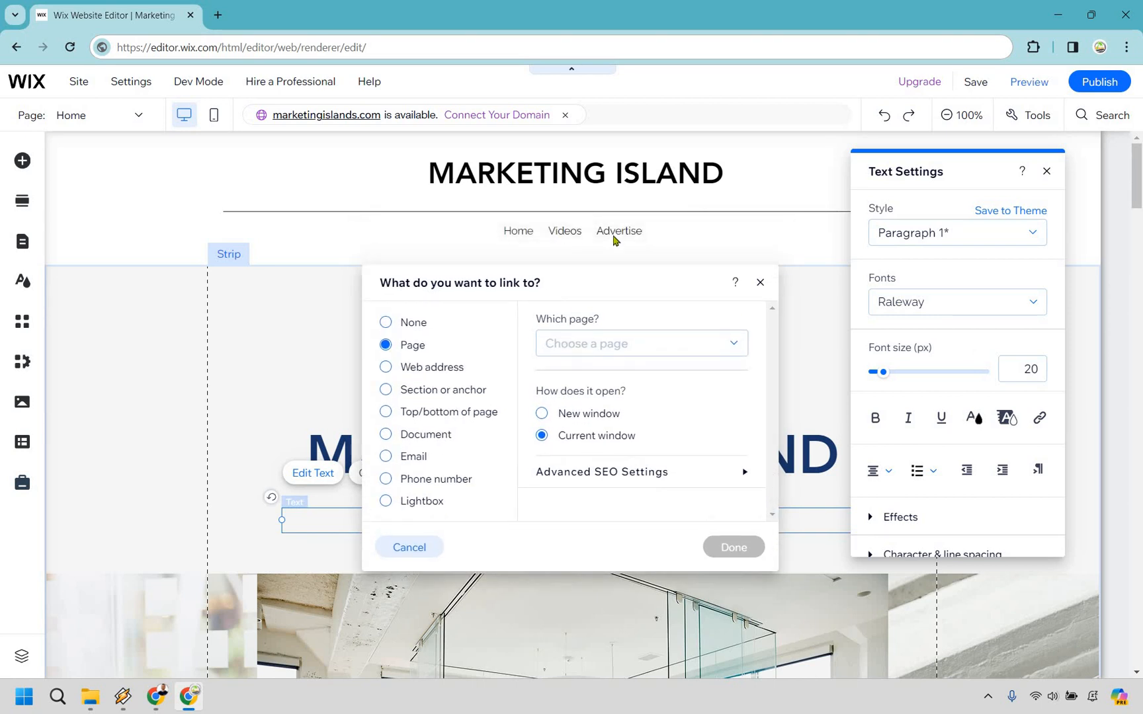
pyautogui.moveTo(518, 234)
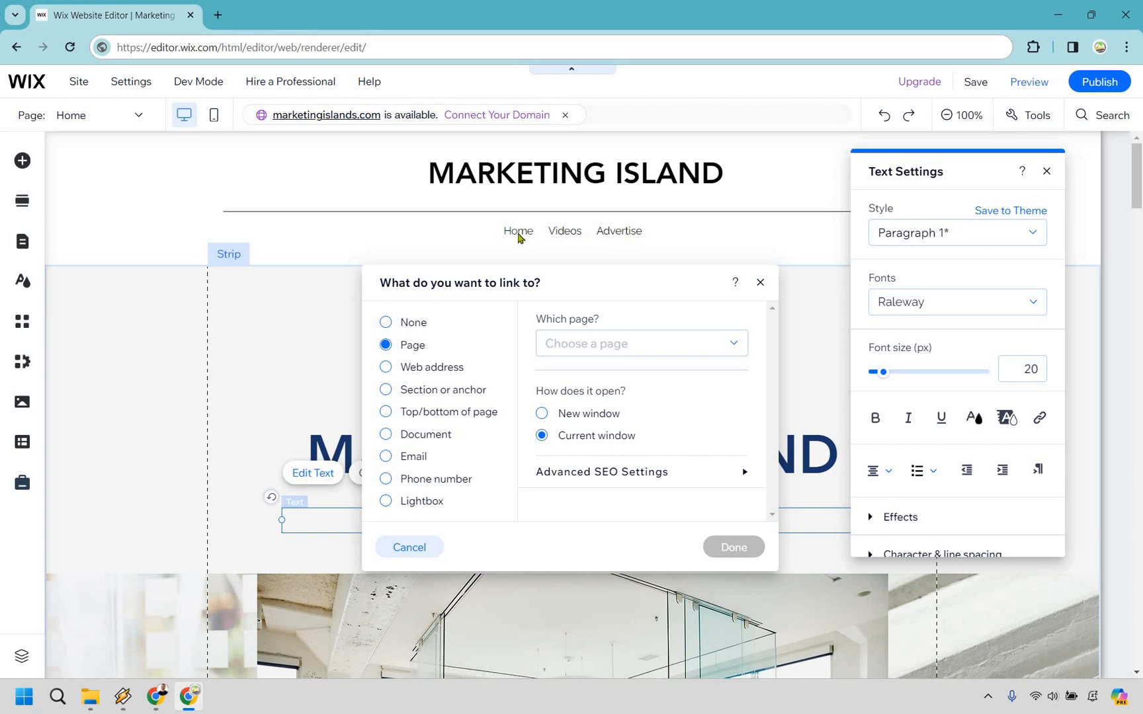
pyautogui.moveTo(598, 233)
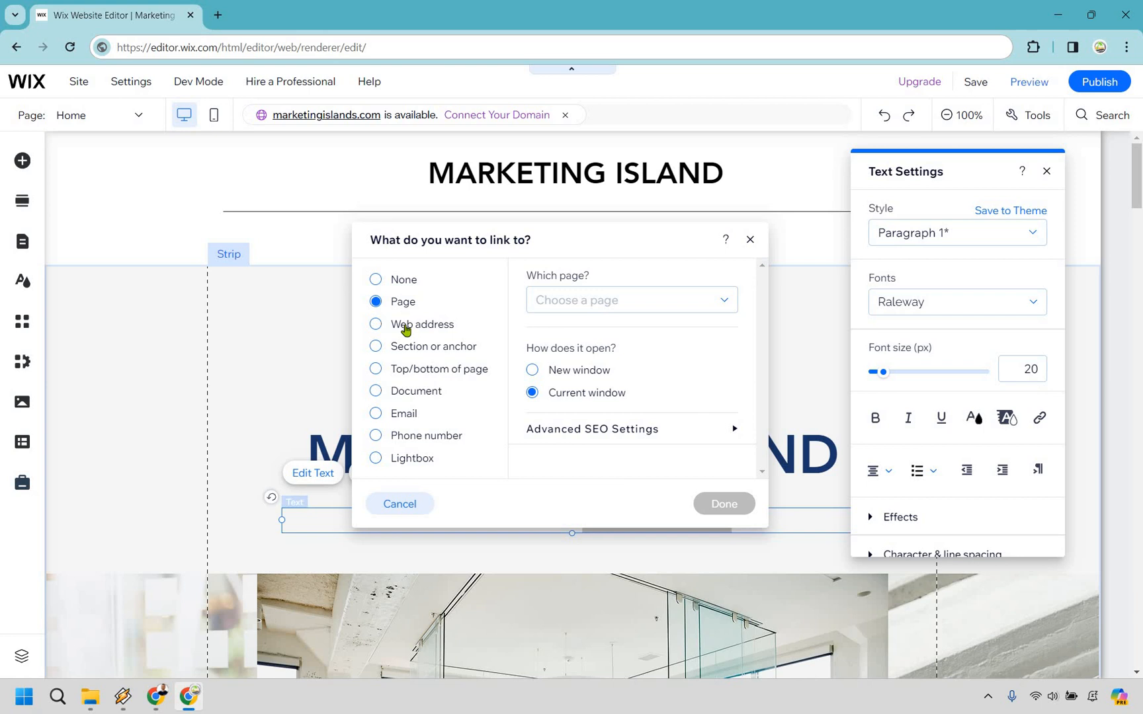
# - Choose Web address as the link type, opening in a new window
pyautogui.click(376, 324)
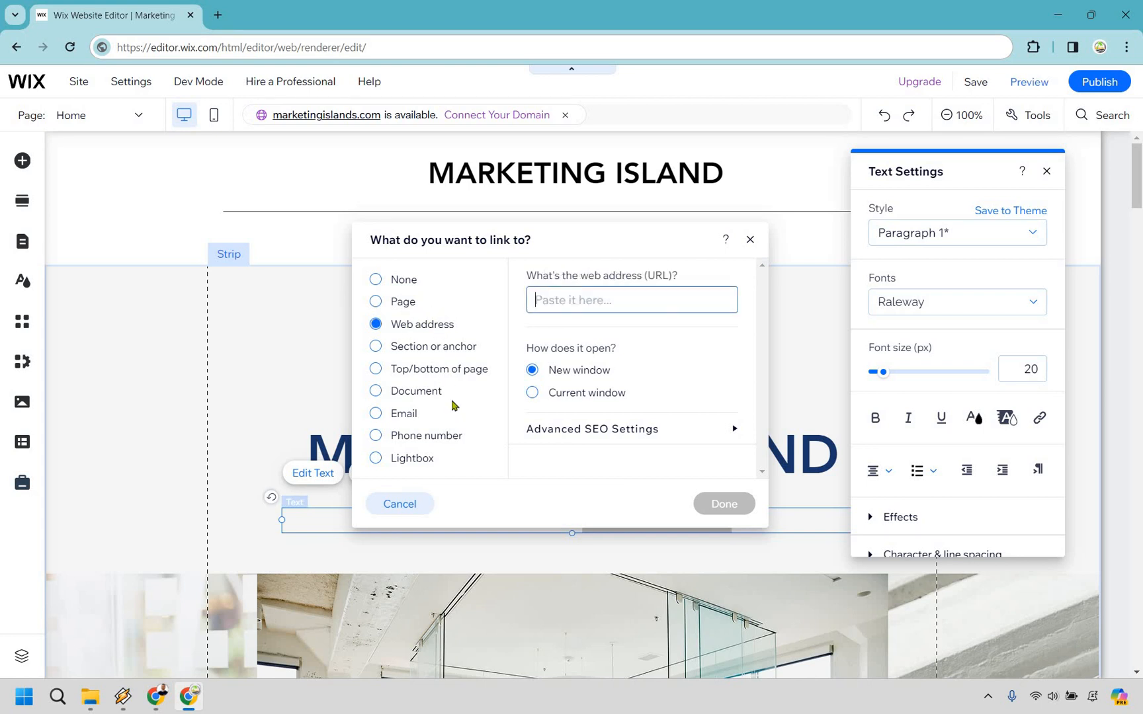
pyautogui.moveTo(462, 372)
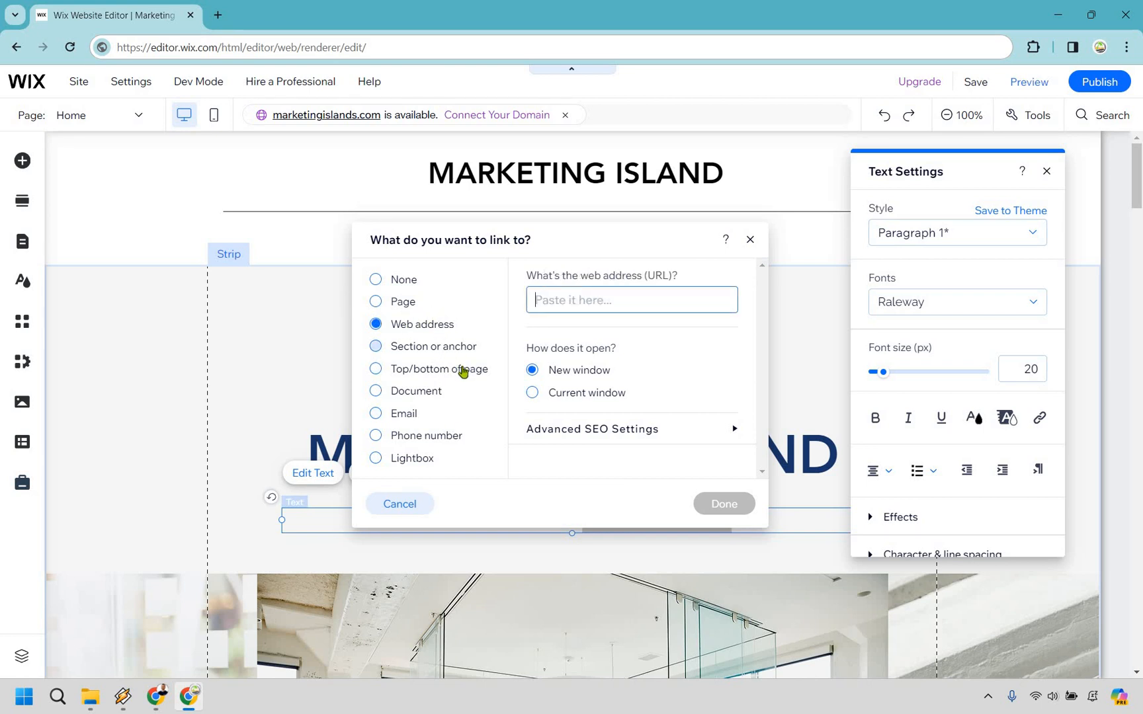
pyautogui.moveTo(415, 420)
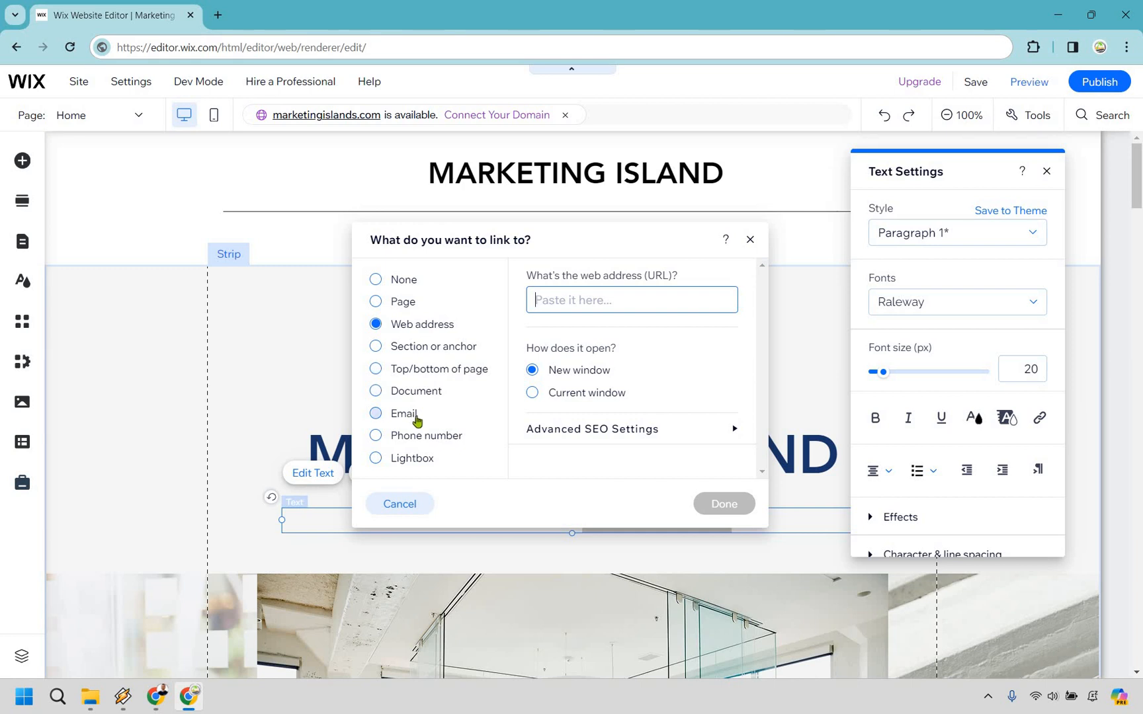
pyautogui.moveTo(710, 377)
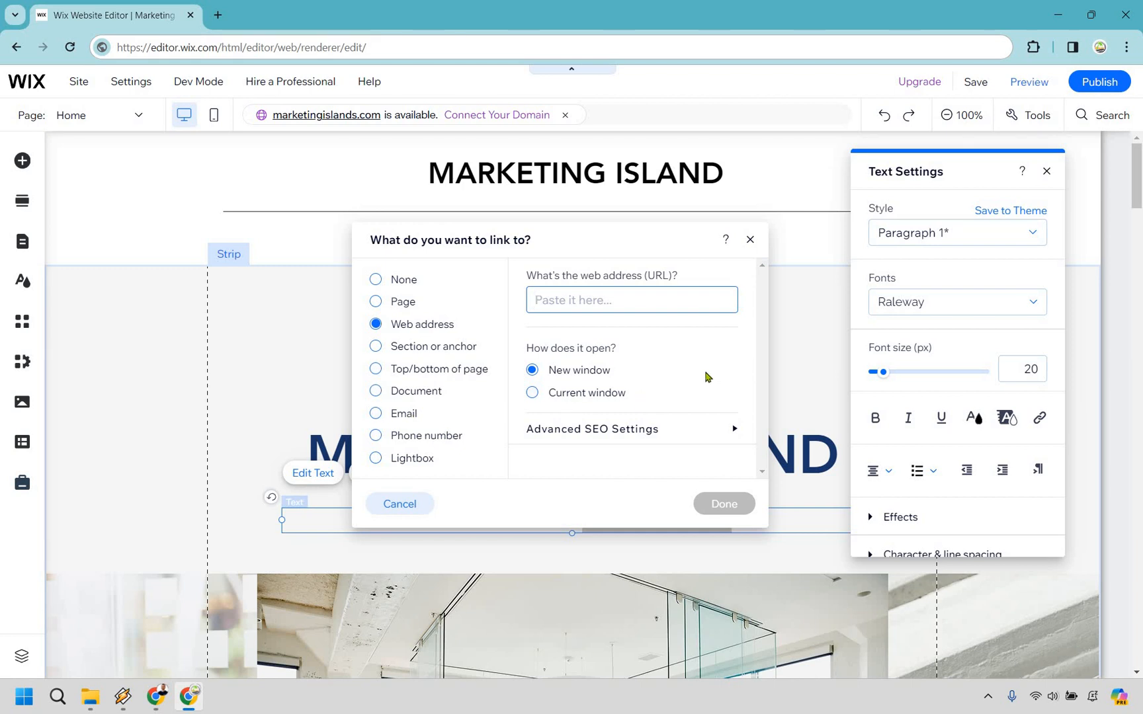
pyautogui.moveTo(685, 345)
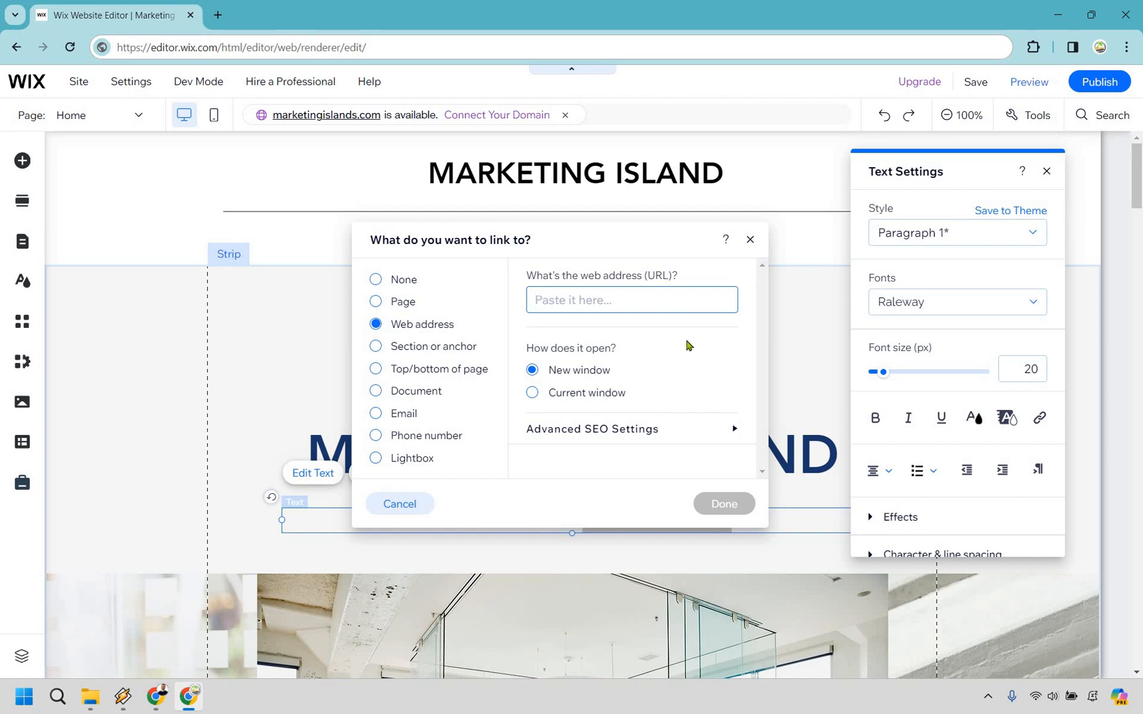
pyautogui.write('https://www.marketingisl.com/')
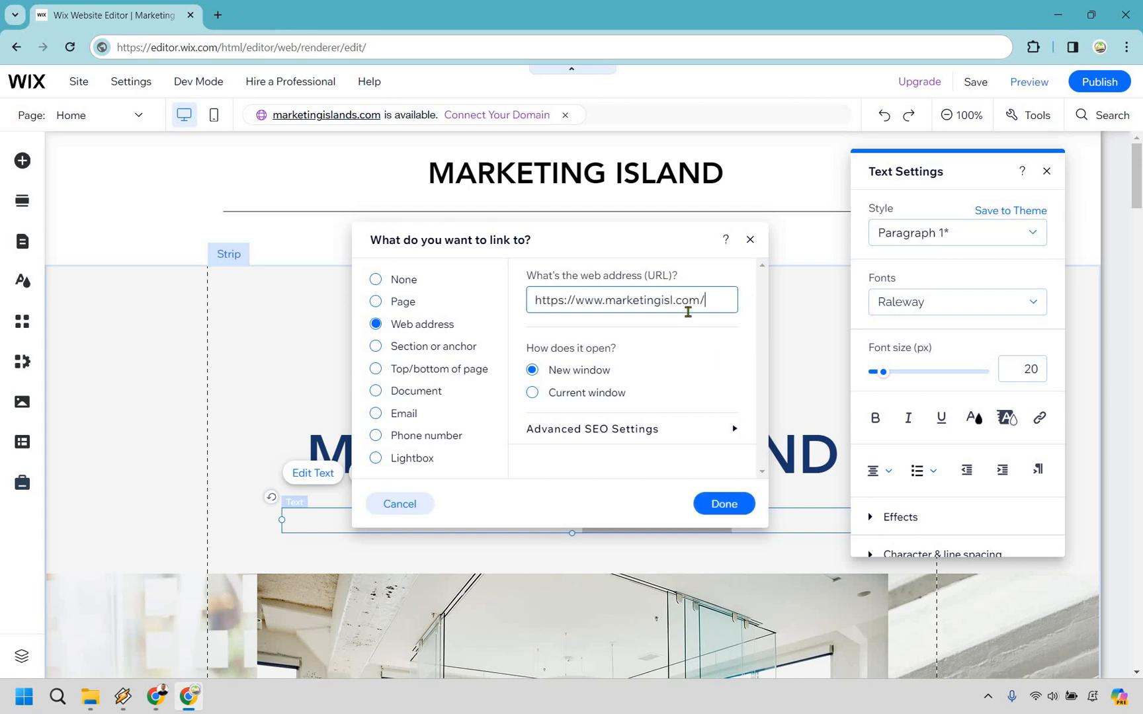
pyautogui.moveTo(701, 336)
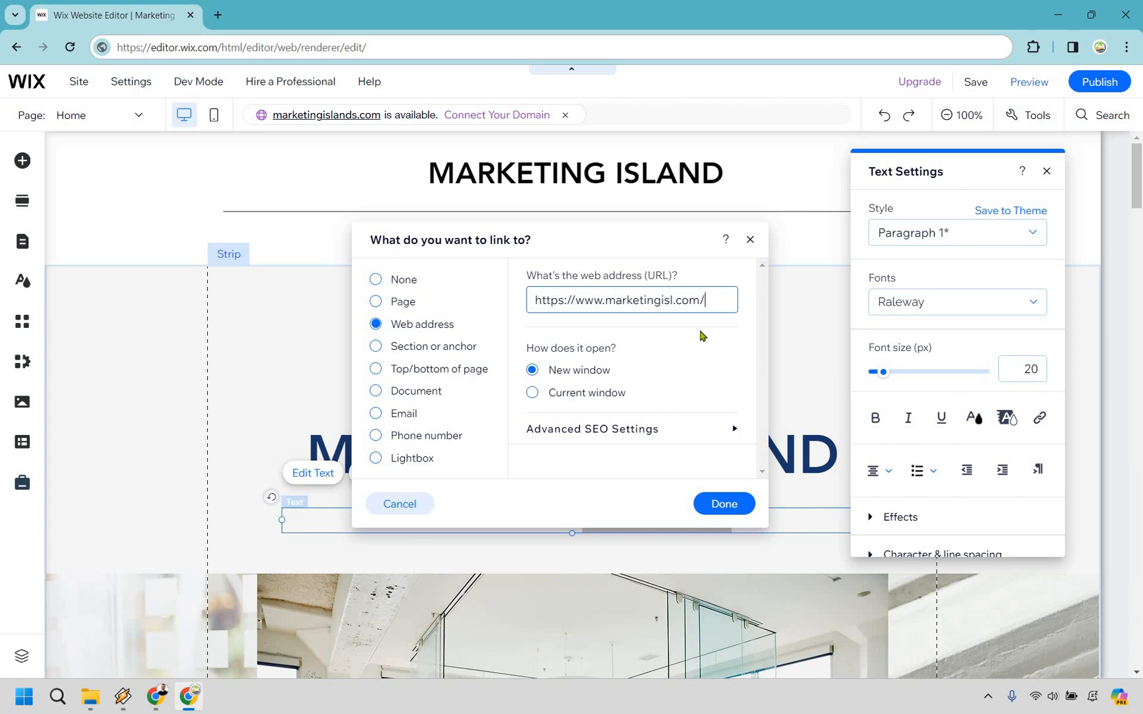
pyautogui.moveTo(620, 372)
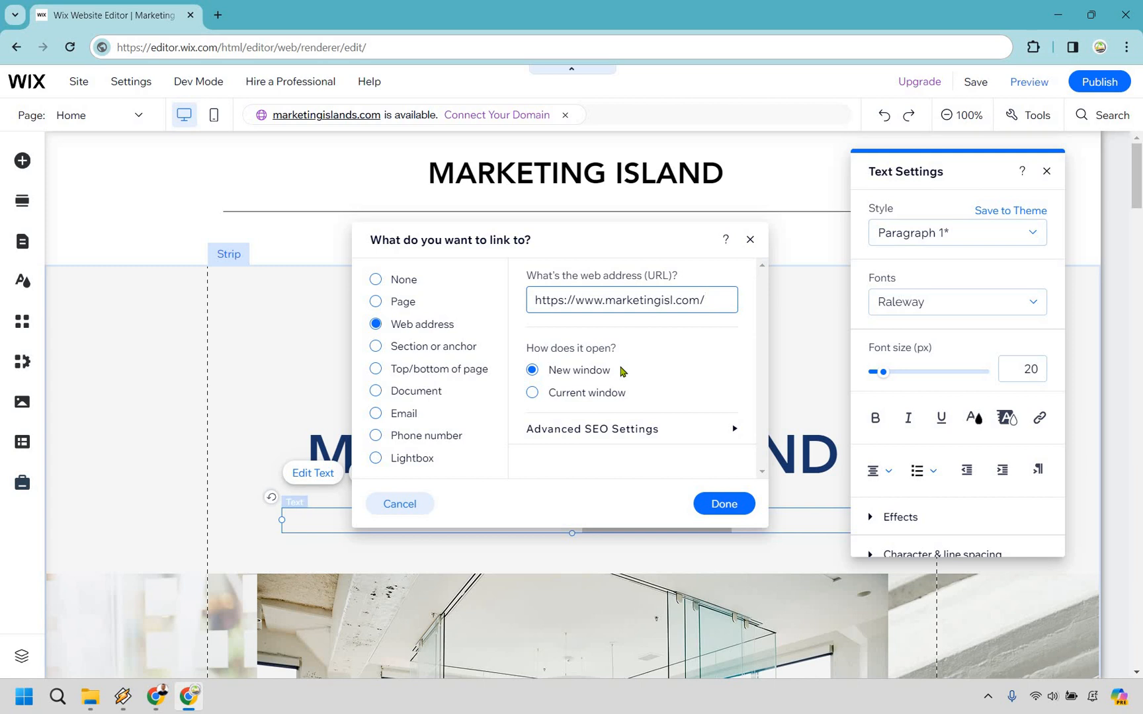
pyautogui.moveTo(332, 6)
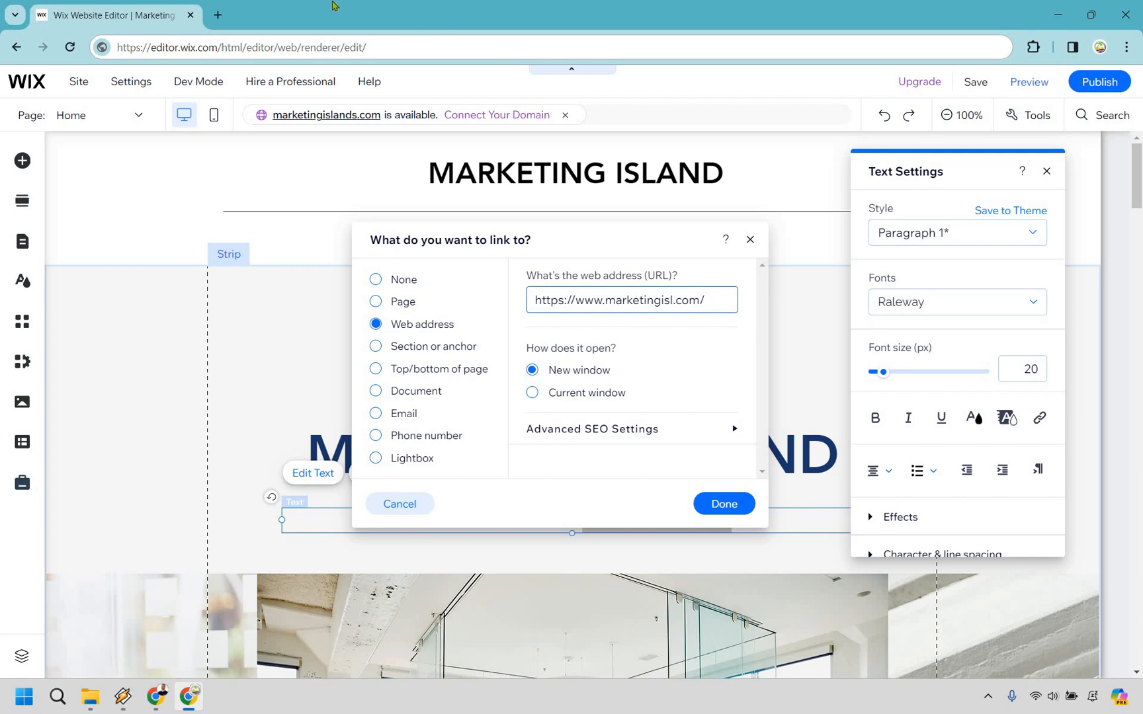
pyautogui.moveTo(430, 7)
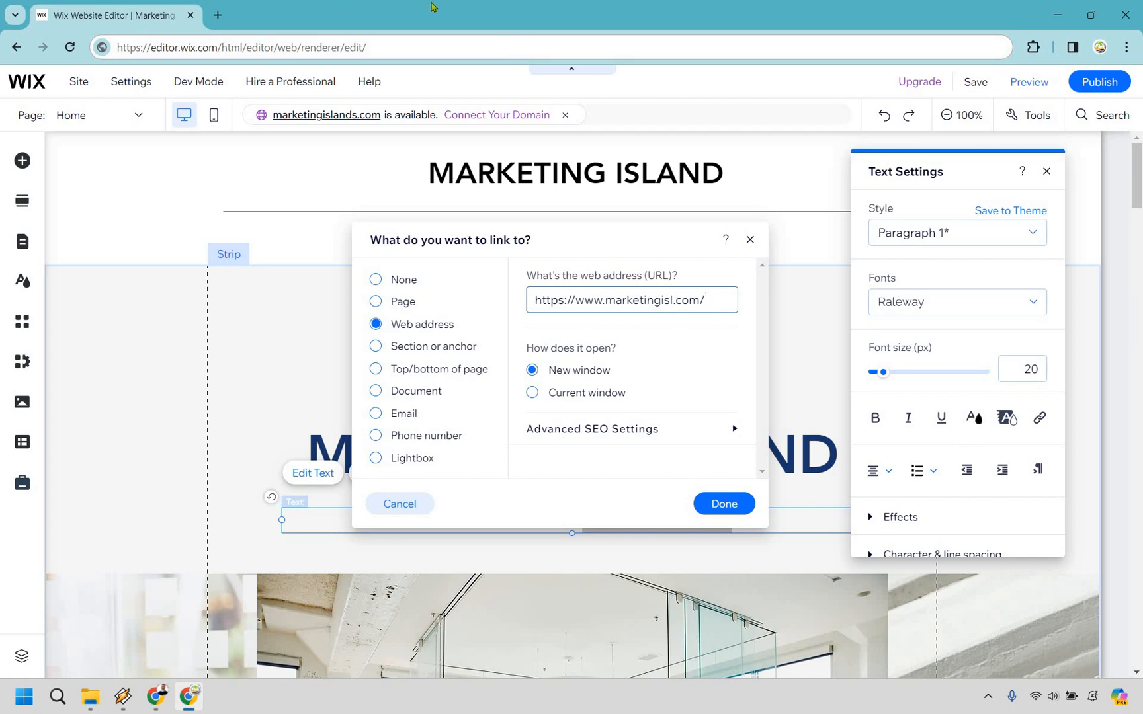
pyautogui.moveTo(579, 429)
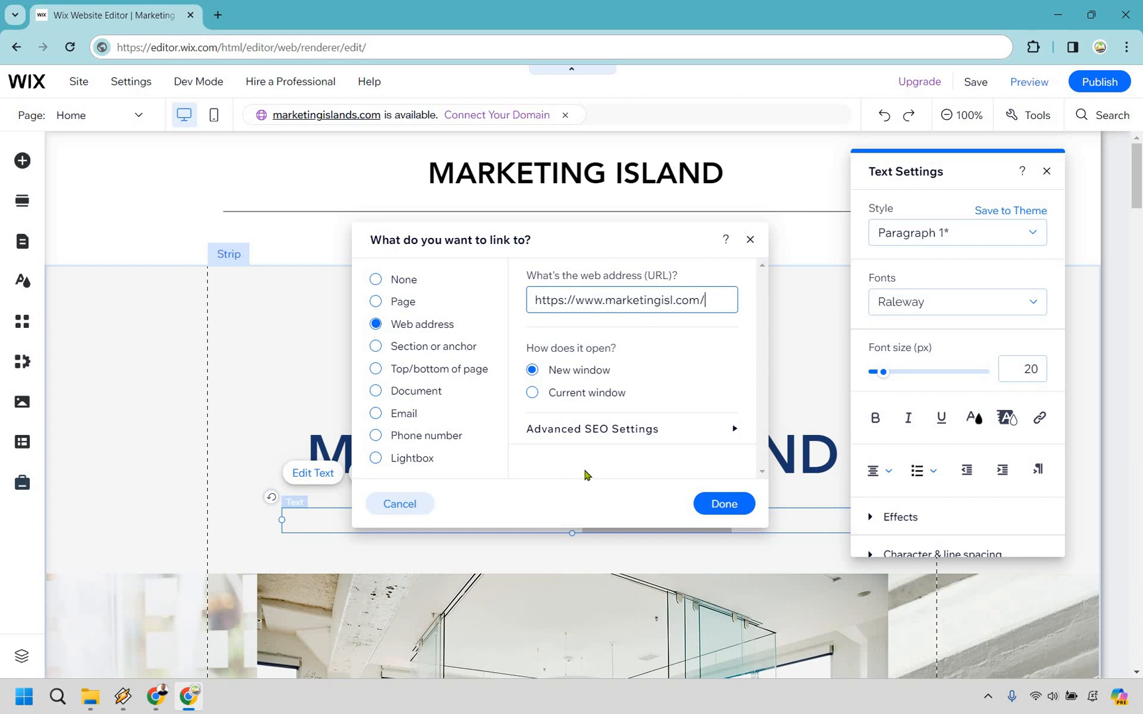
pyautogui.moveTo(654, 377)
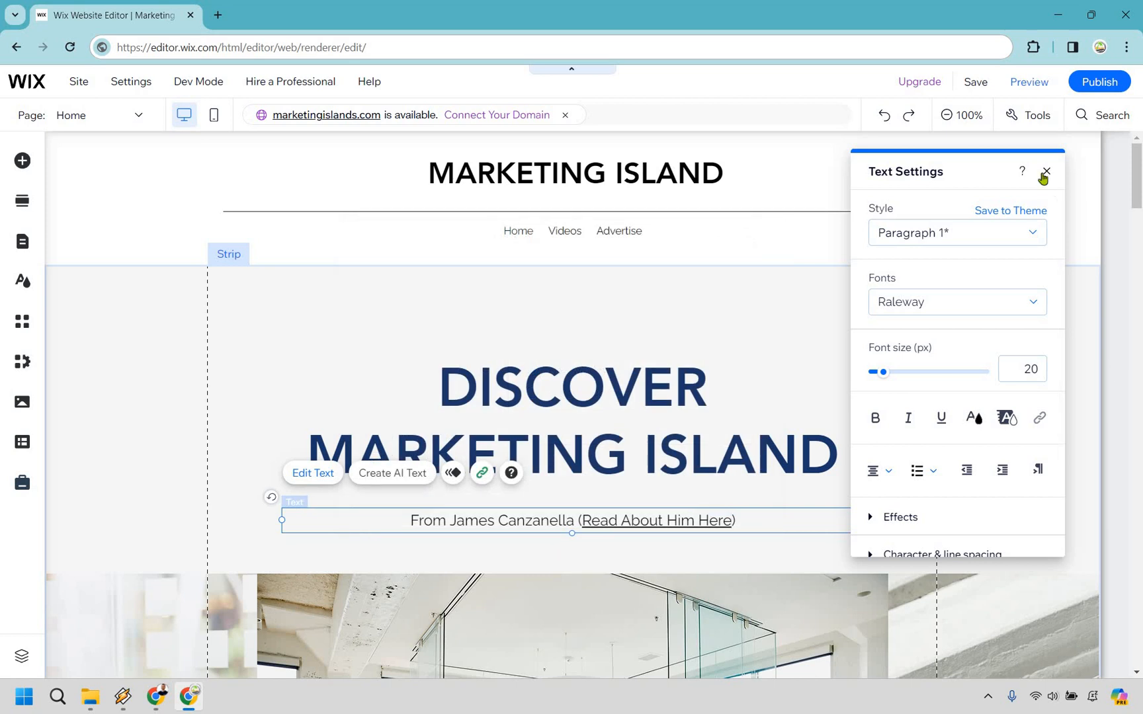
# - Close the Text Settings panel, leaving the phrase underlined as a link
pyautogui.click(1045, 173)
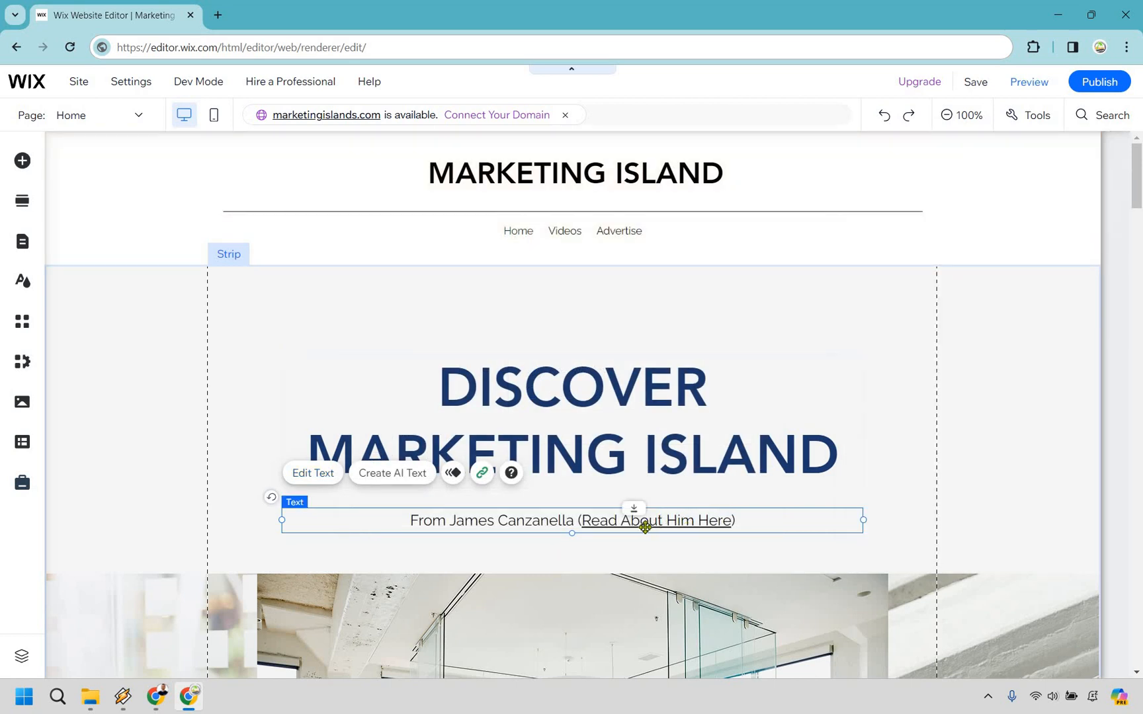
pyautogui.moveTo(1072, 415)
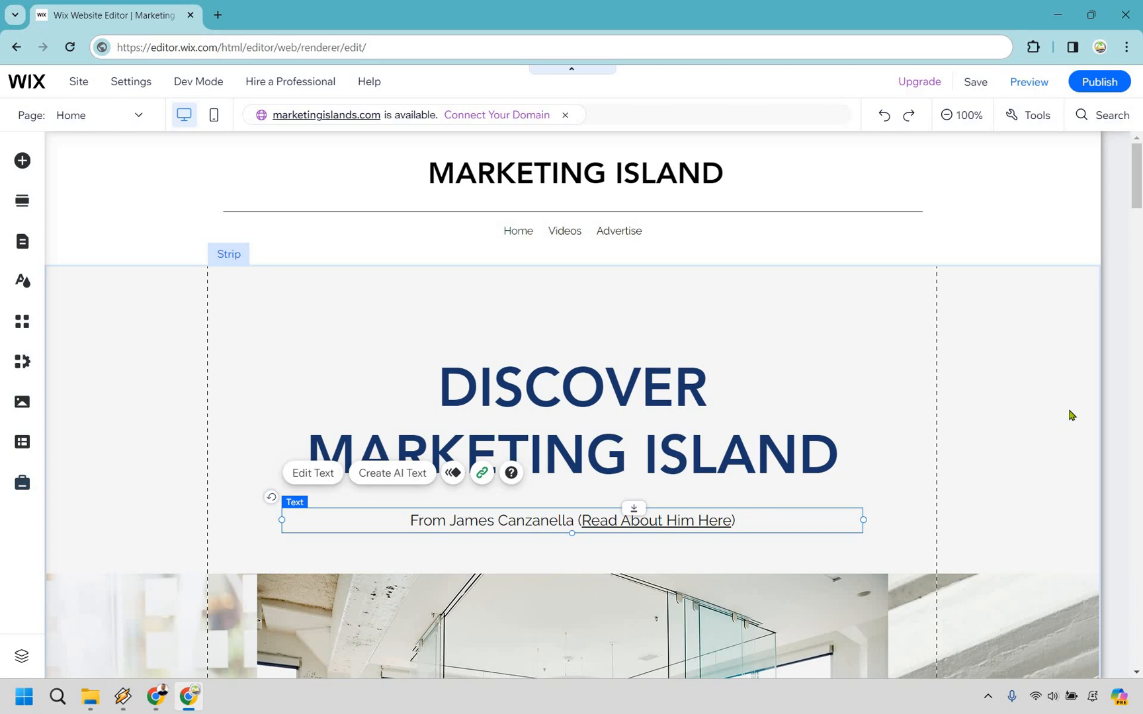